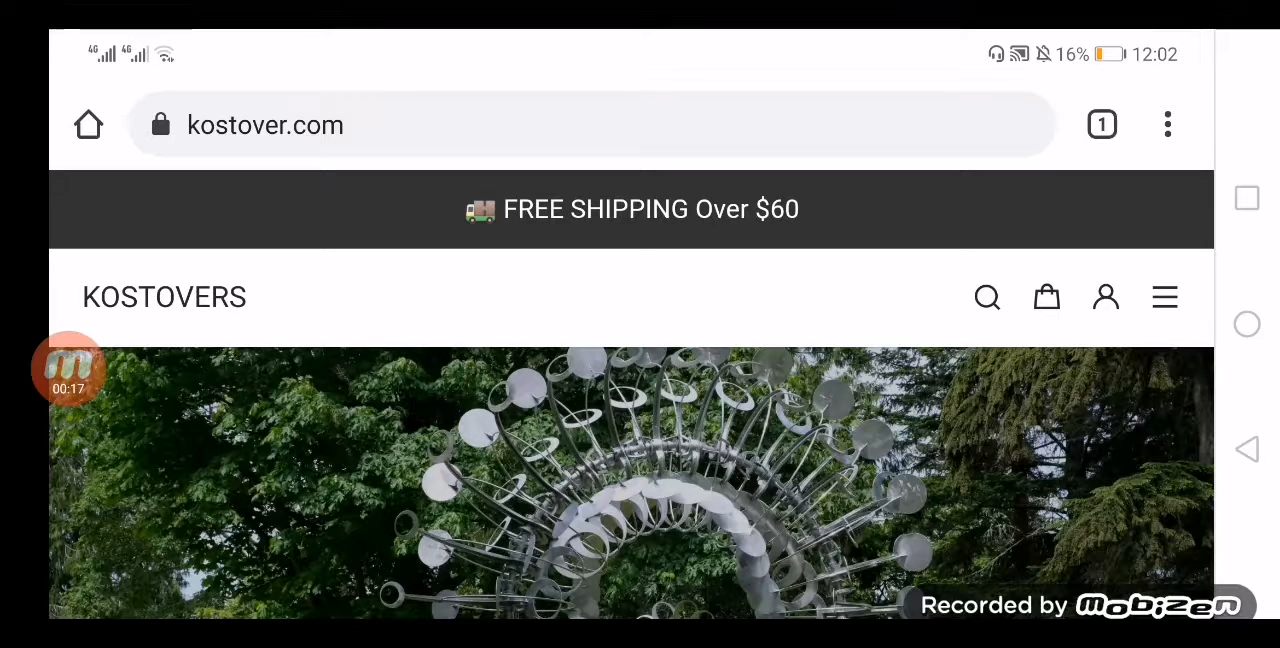
{"action": "scroll", "scroll_direction": "down", "scroll_amount": 3}
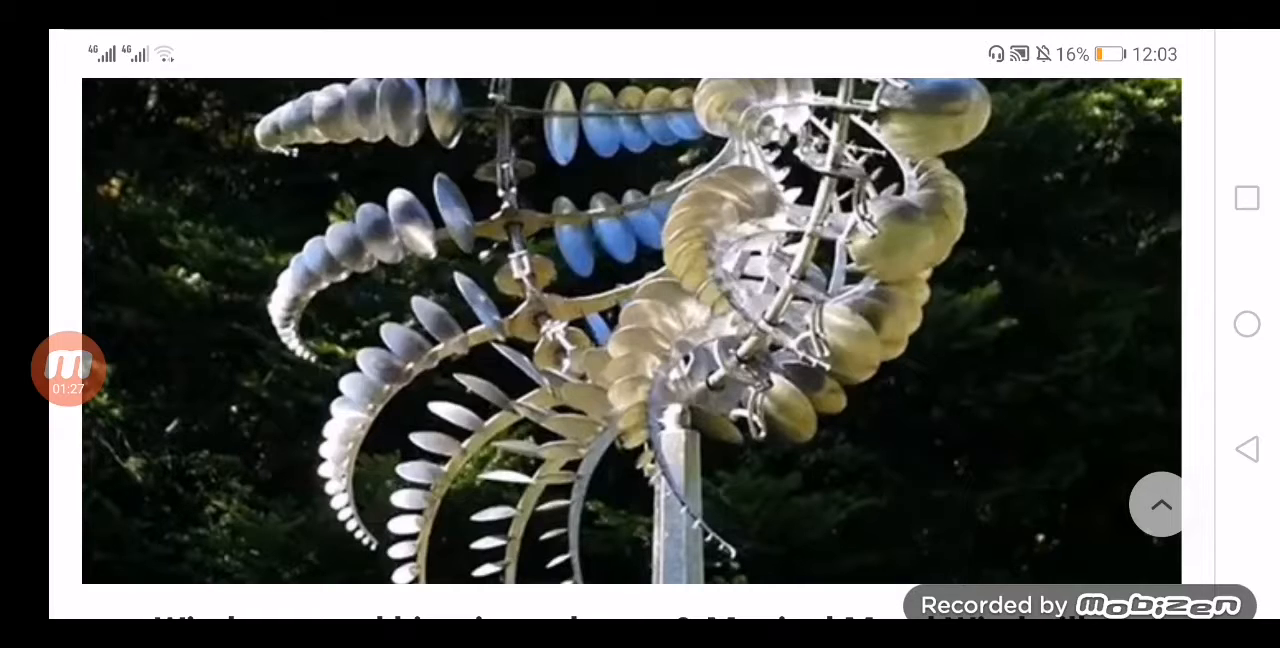
{"action": "scroll", "scroll_direction": "down", "scroll_amount": 3}
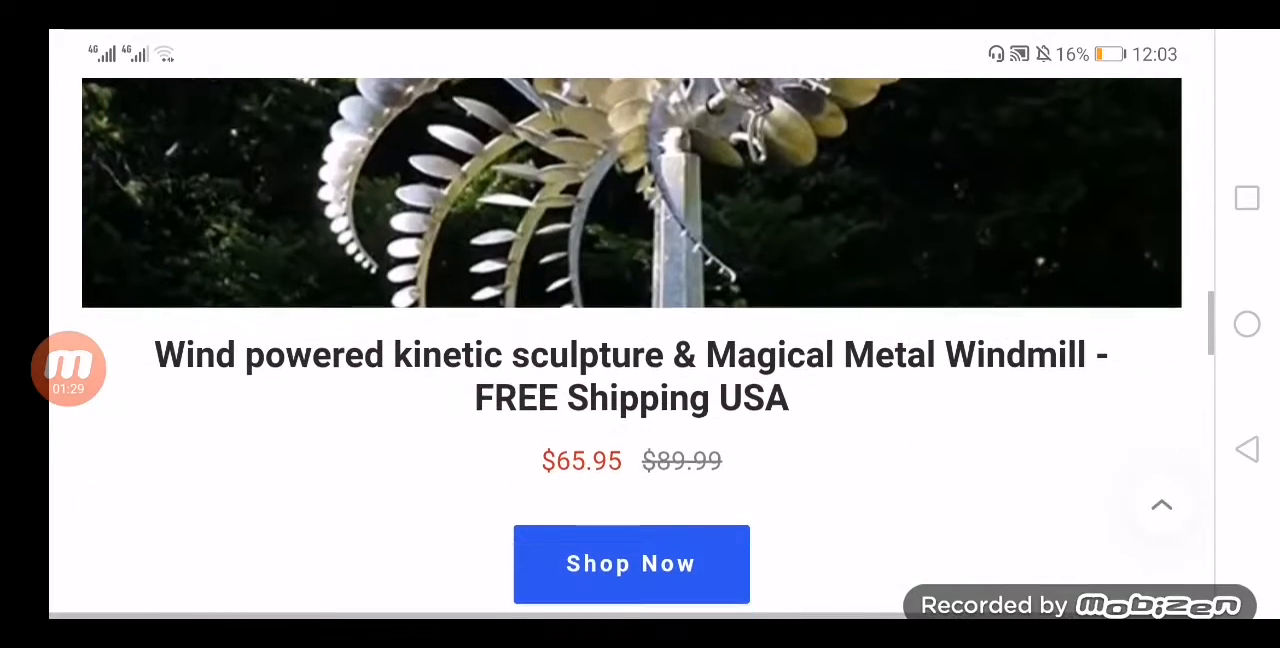
{"action": "scroll", "scroll_direction": "down", "scroll_amount": 3}
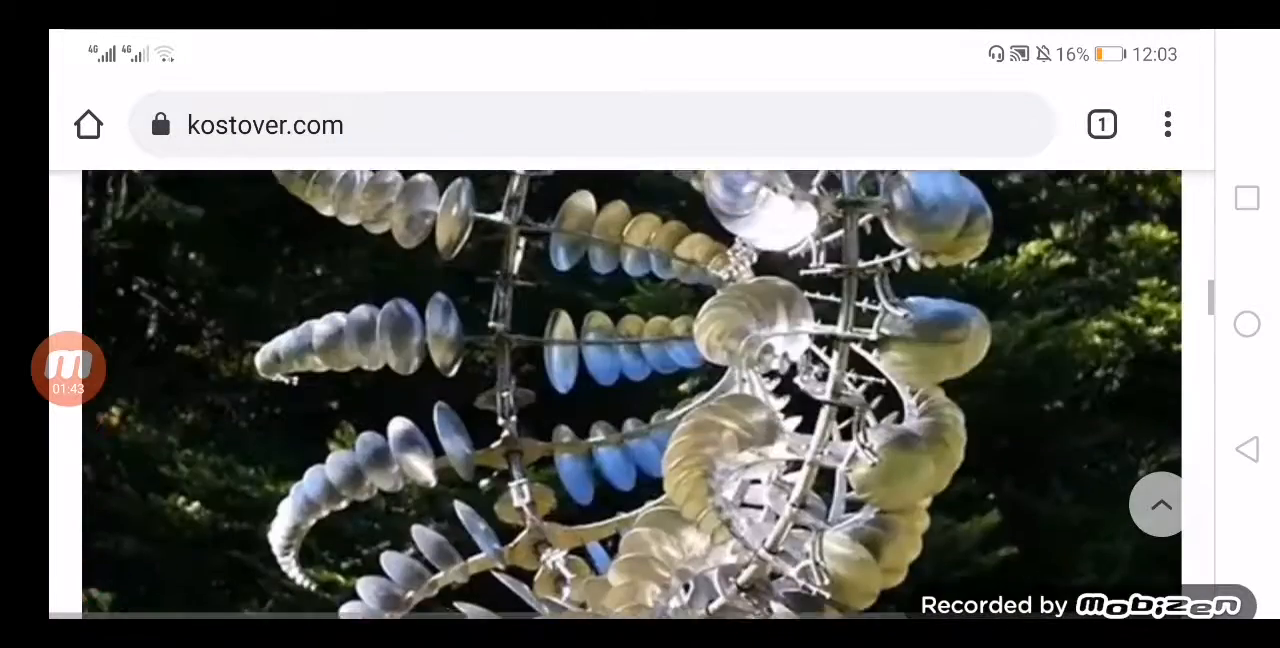
{"action": "scroll", "scroll_direction": "down", "scroll_amount": 3}
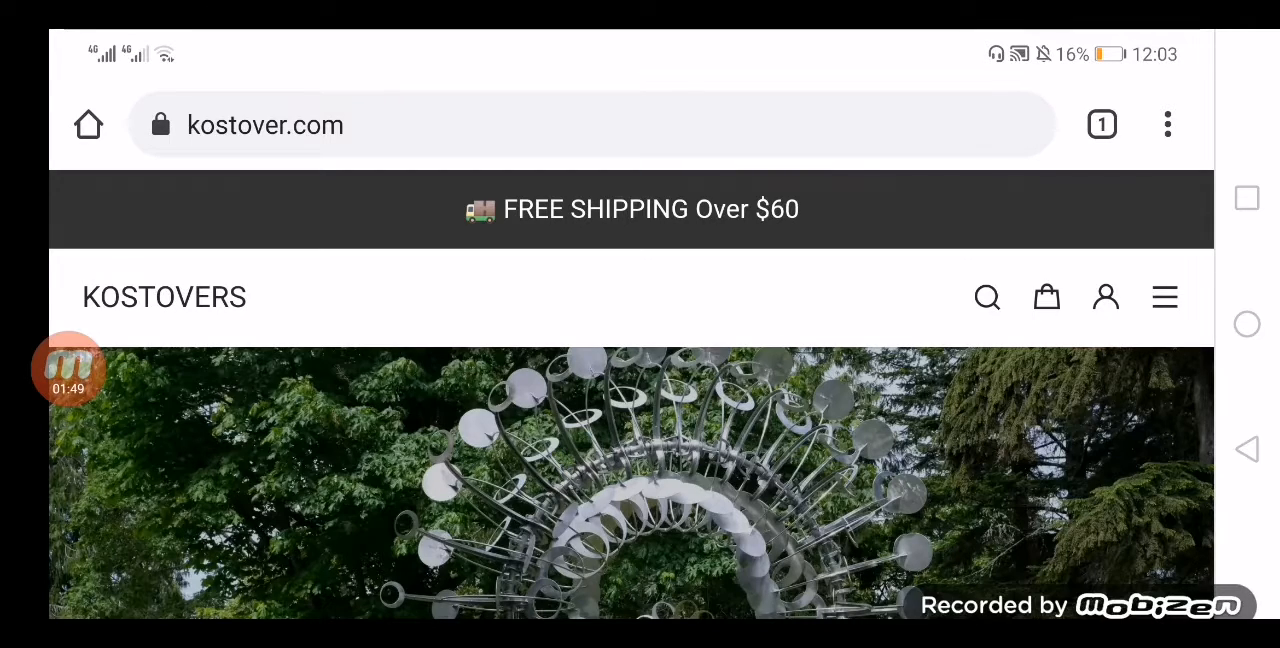
{"action": "scroll", "scroll_direction": "down", "scroll_amount": 3}
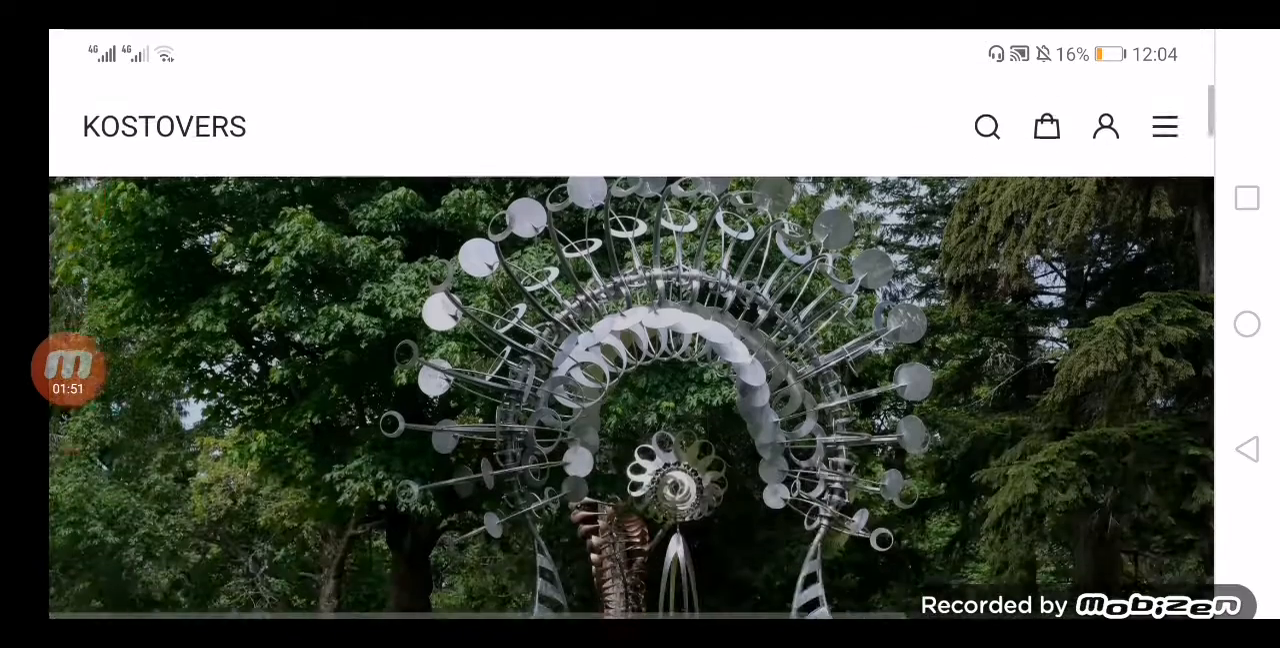
{"action": "scroll", "scroll_direction": "down", "scroll_amount": 3}
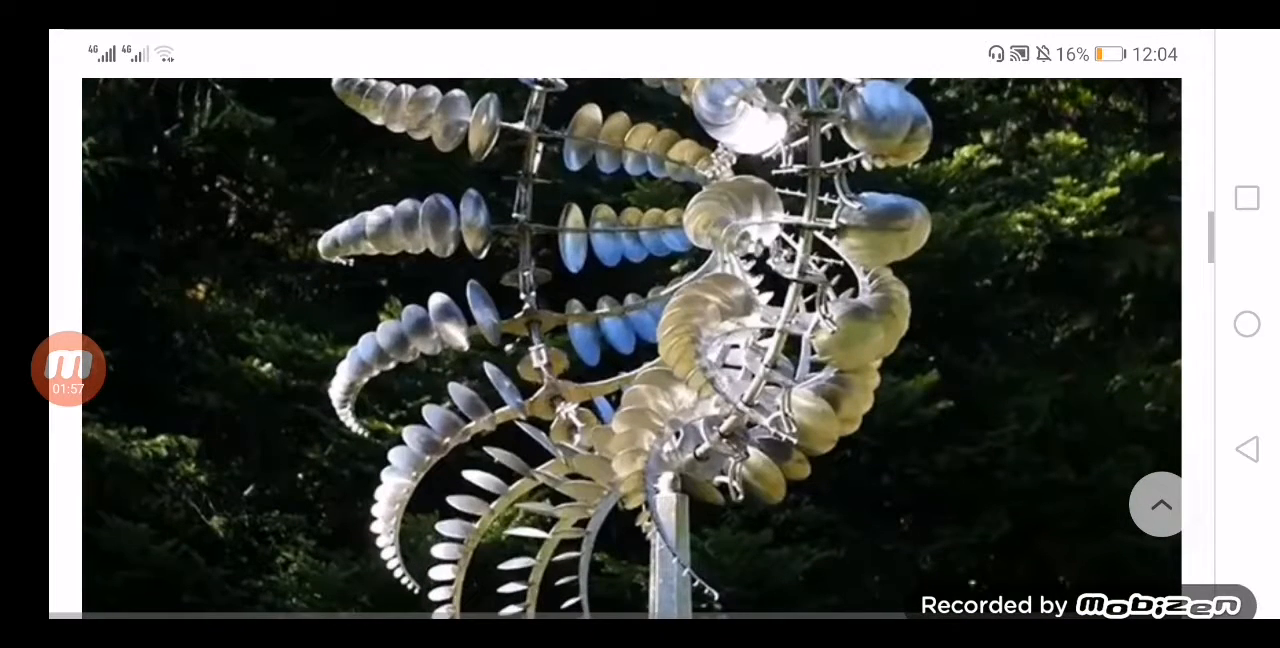
{"action": "scroll", "scroll_direction": "down", "scroll_amount": 3}
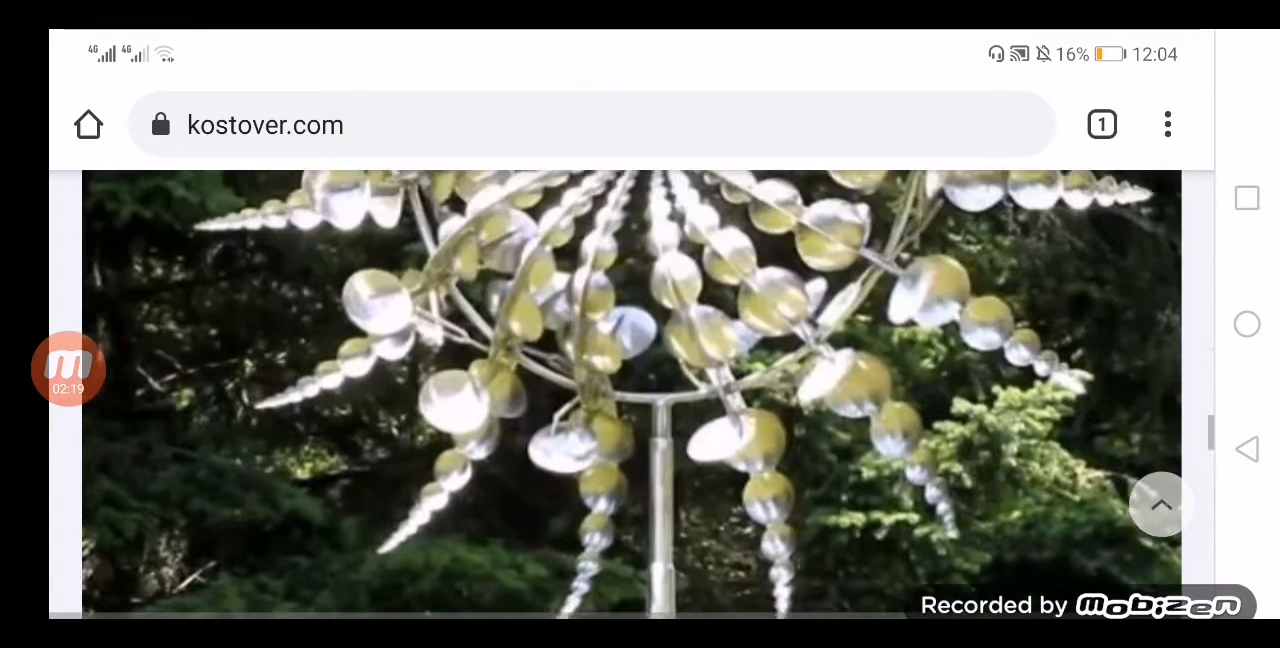
{"action": "scroll", "scroll_direction": "down", "scroll_amount": 3}
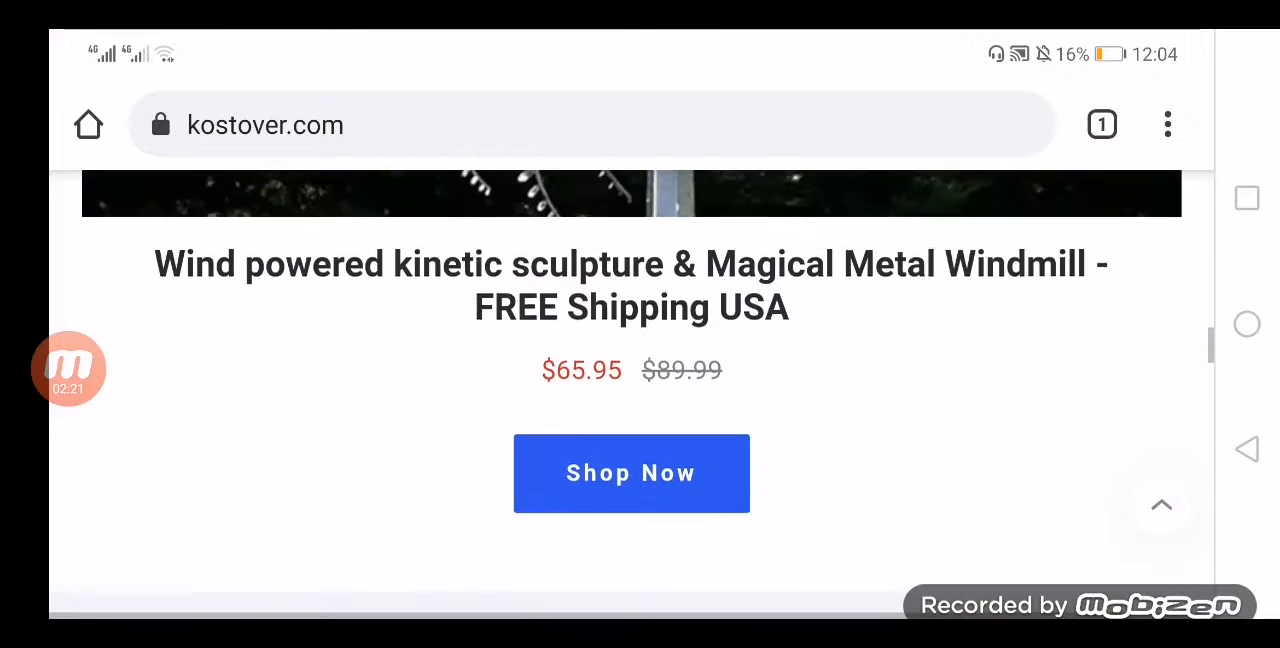
{"action": "scroll", "scroll_direction": "down", "scroll_amount": 3}
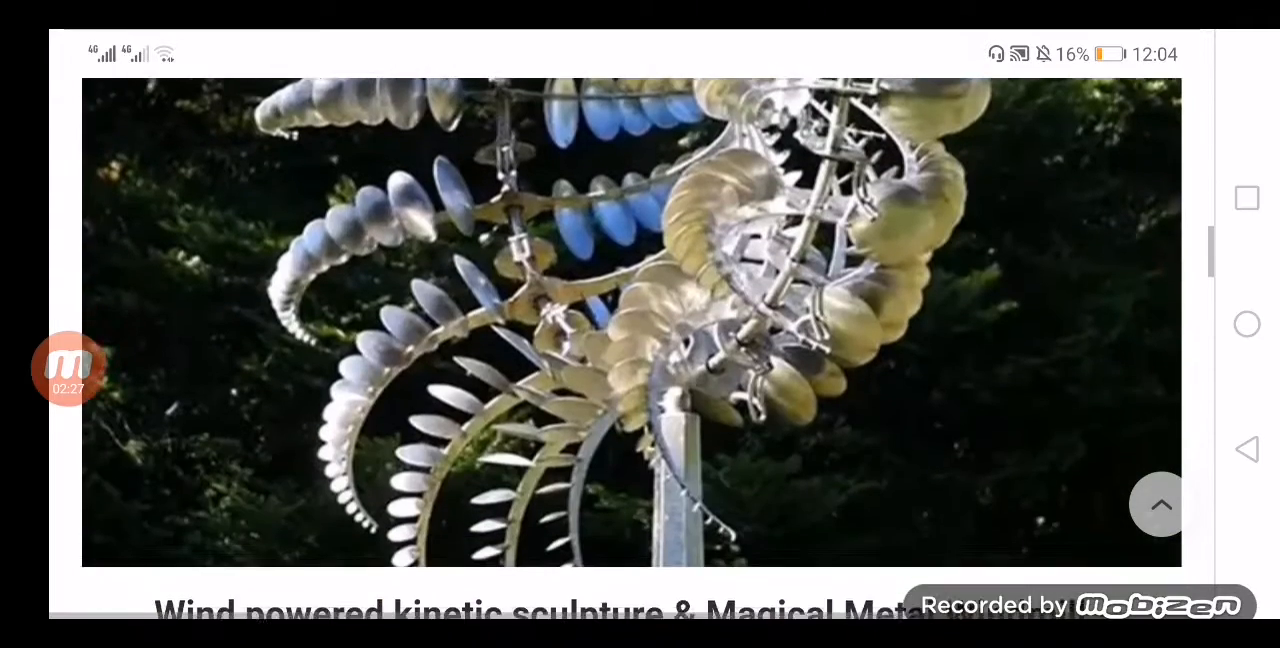
{"action": "scroll", "scroll_direction": "down", "scroll_amount": 3}
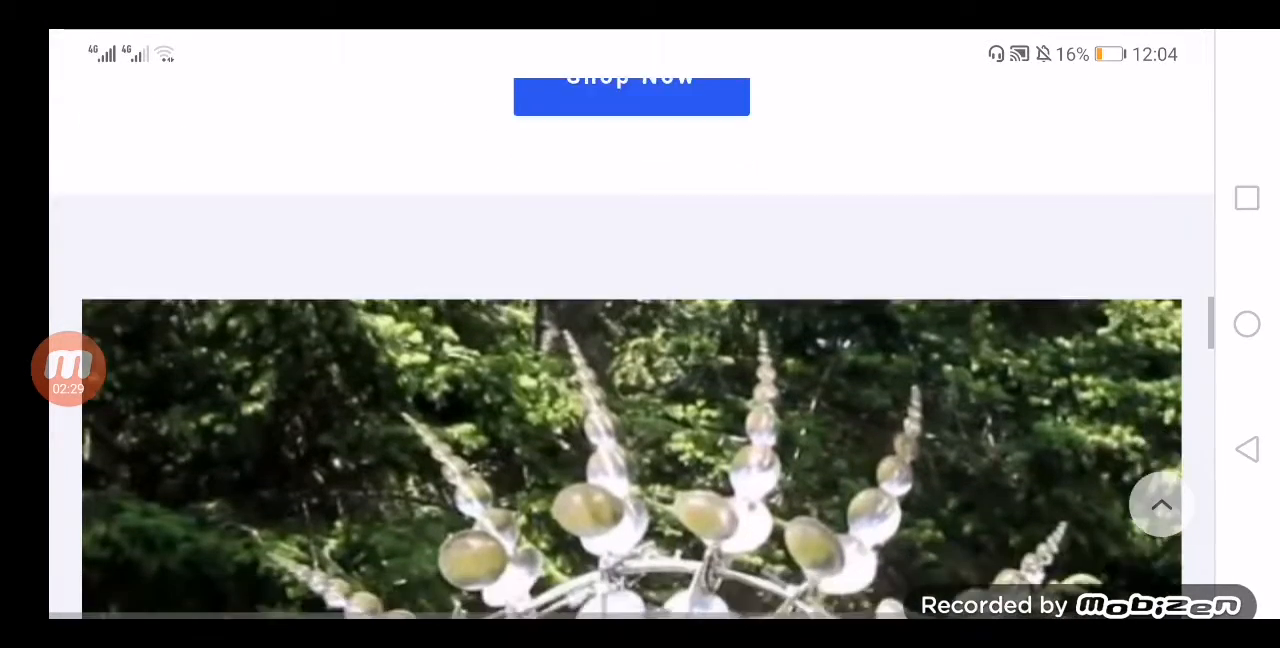
{"action": "scroll", "scroll_direction": "down", "scroll_amount": 3}
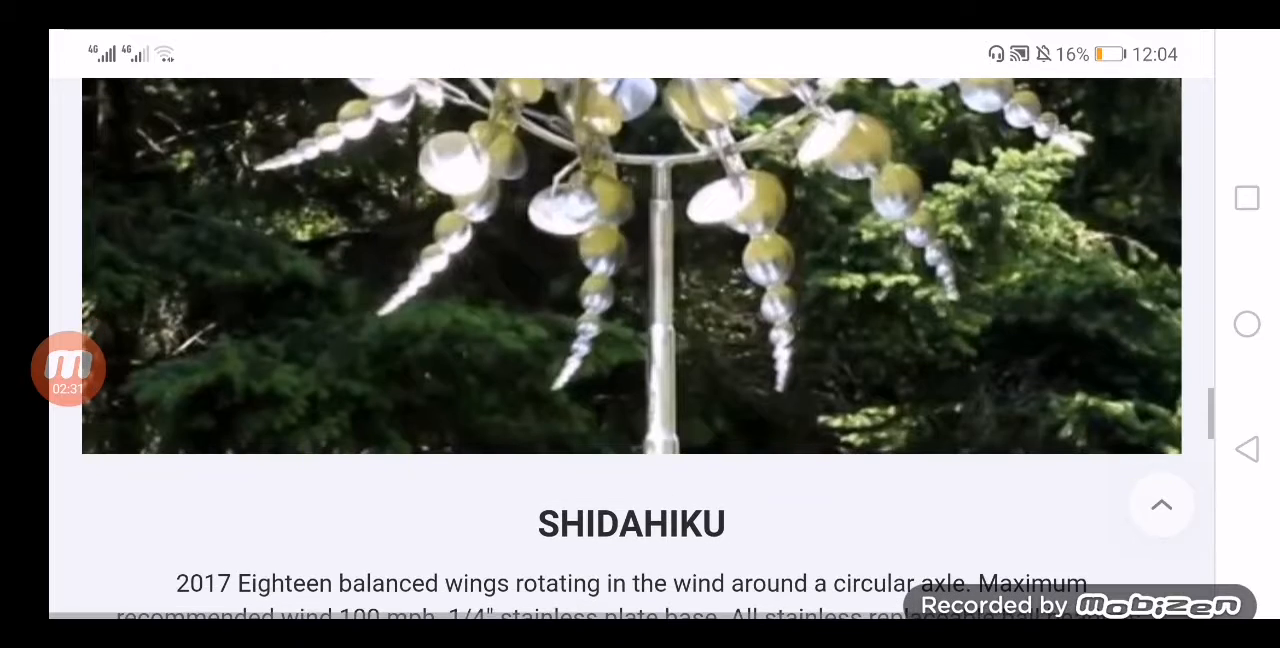
{"action": "scroll", "scroll_direction": "down", "scroll_amount": 3}
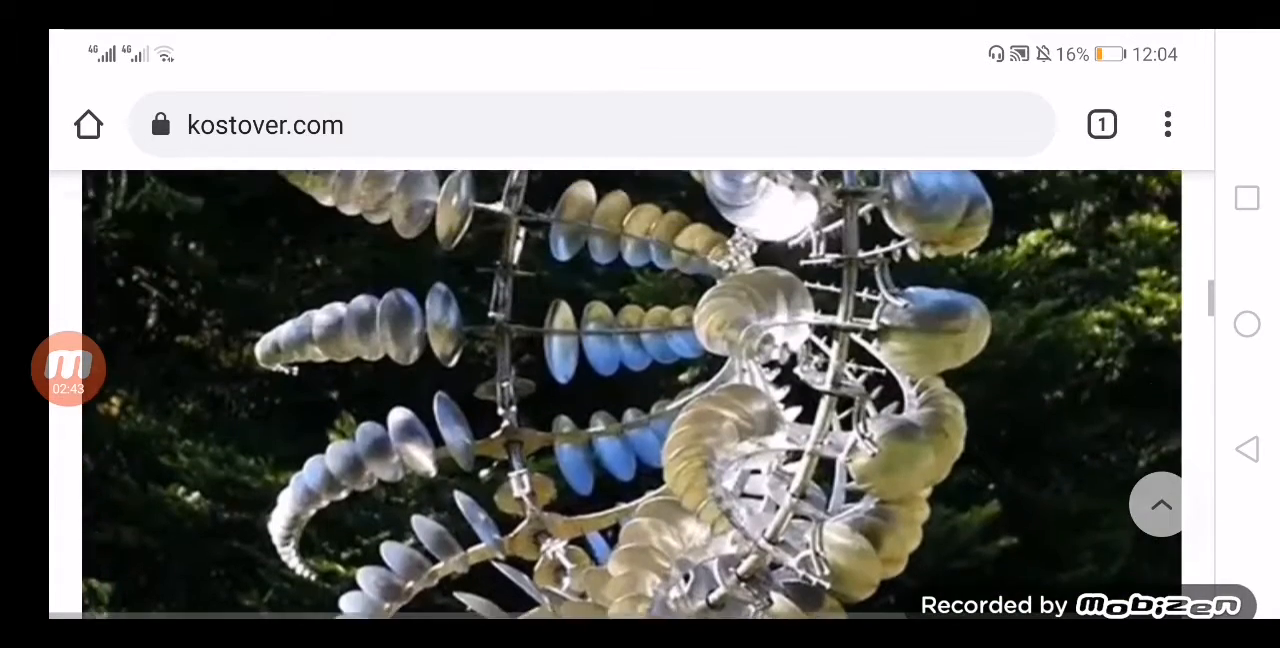
{"action": "scroll", "scroll_direction": "down", "scroll_amount": 3}
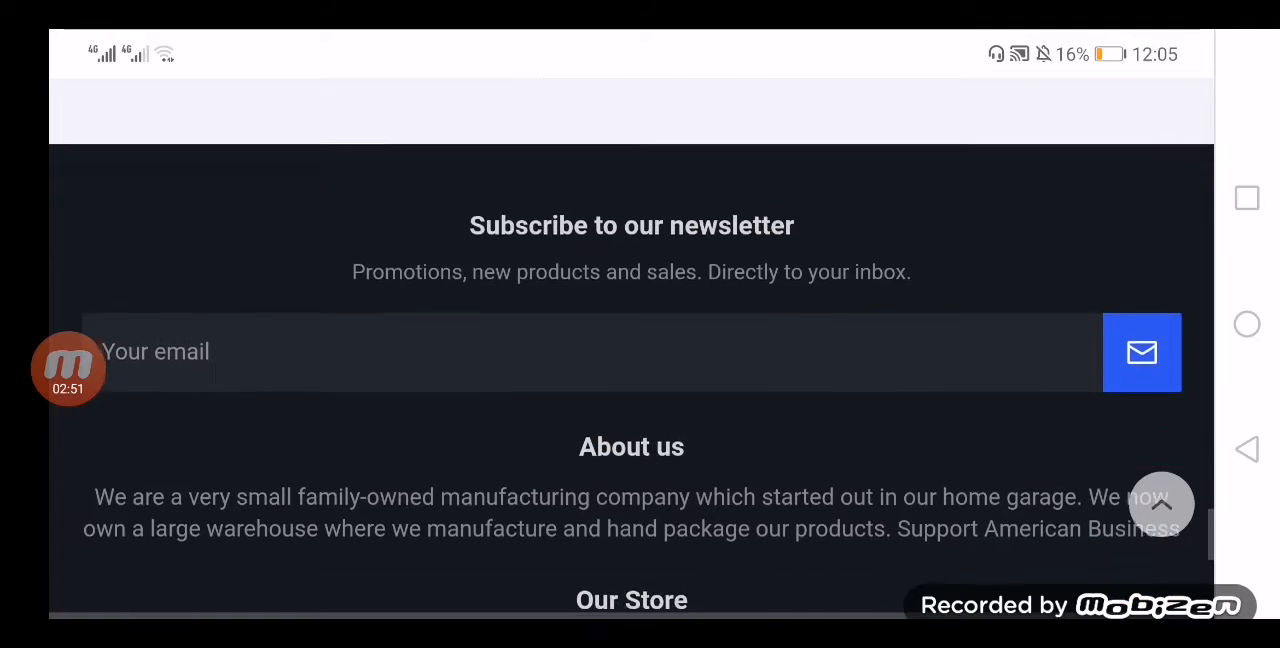
{"action": "scroll", "scroll_direction": "down", "scroll_amount": 3}
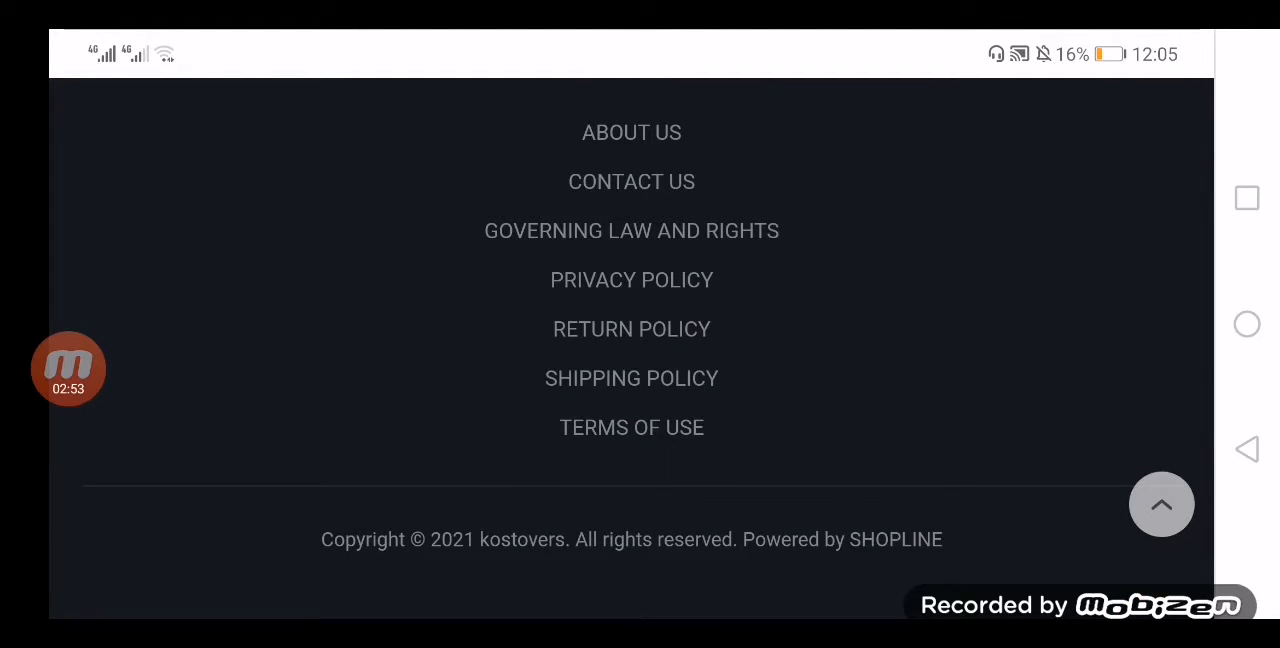